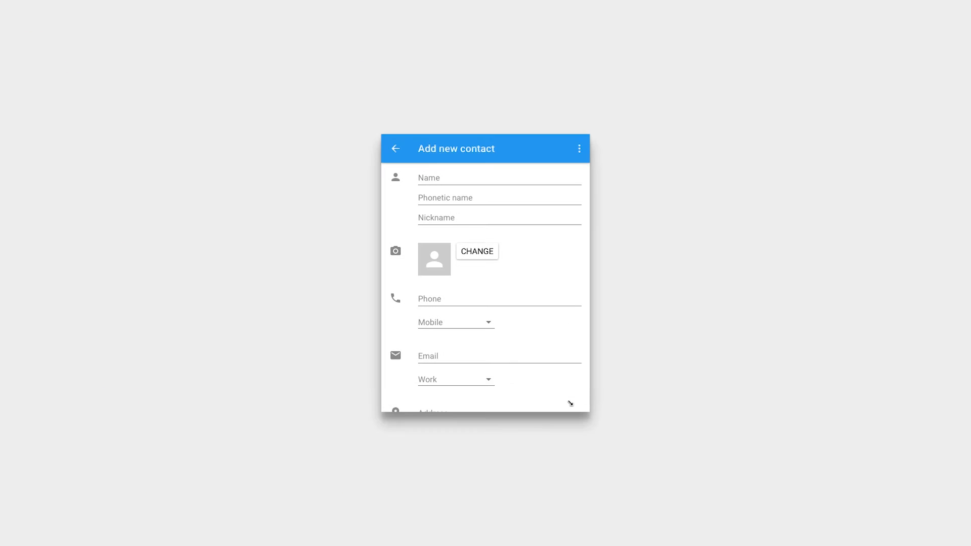
pyautogui.moveTo(568, 404)
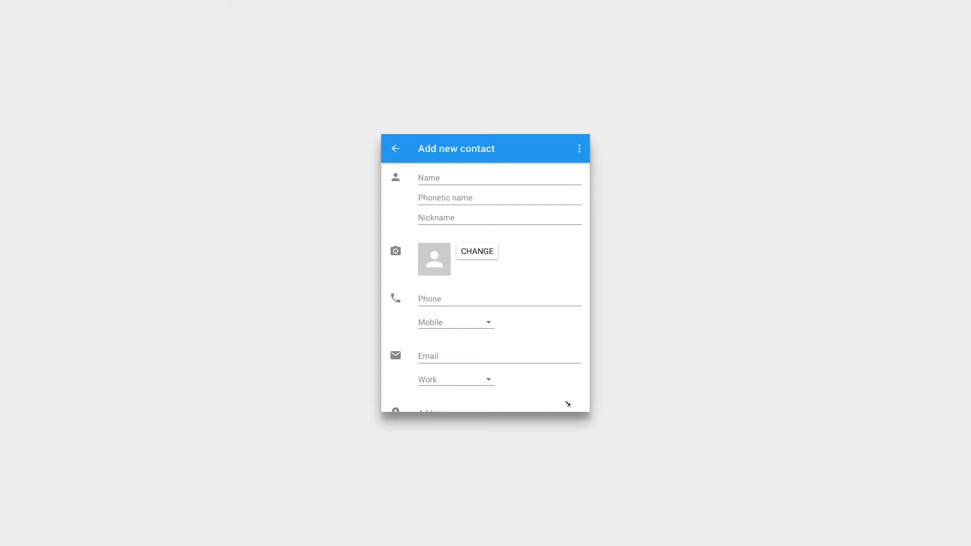
pyautogui.moveTo(572, 402)
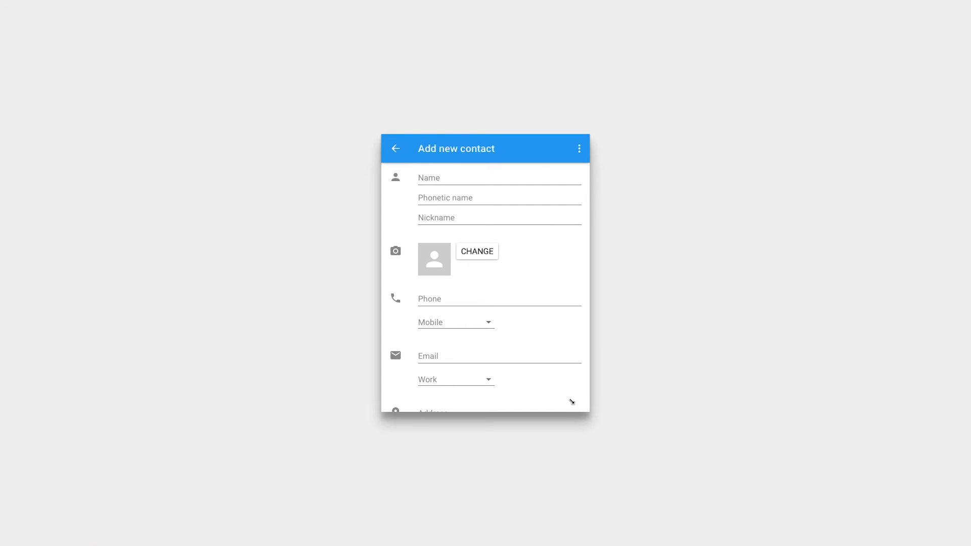